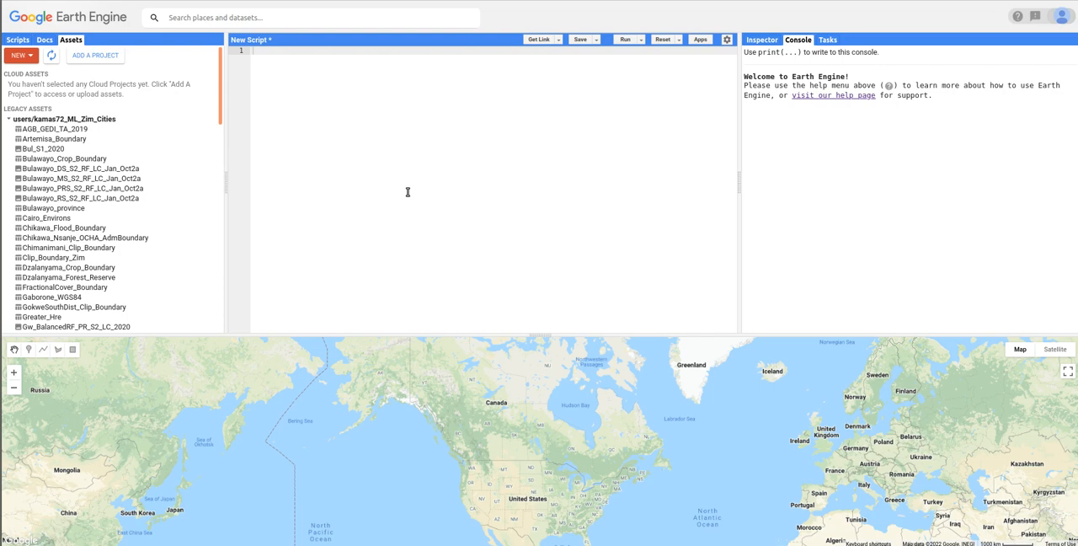
mouse_move(266, 40)
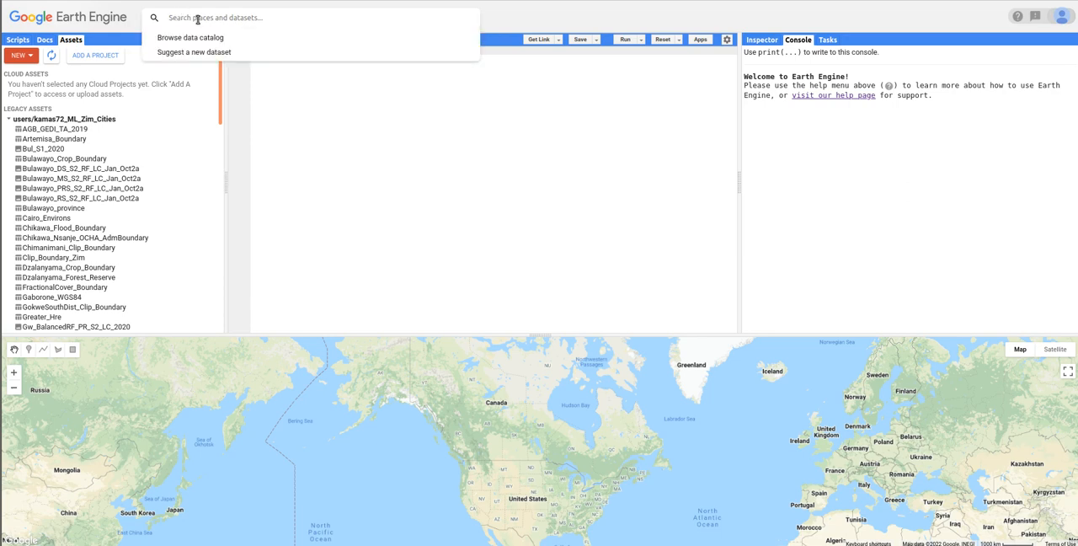
Search 'Bula' and fly the map to Bulawayo, Zimbabwe from the Places results
type("B")
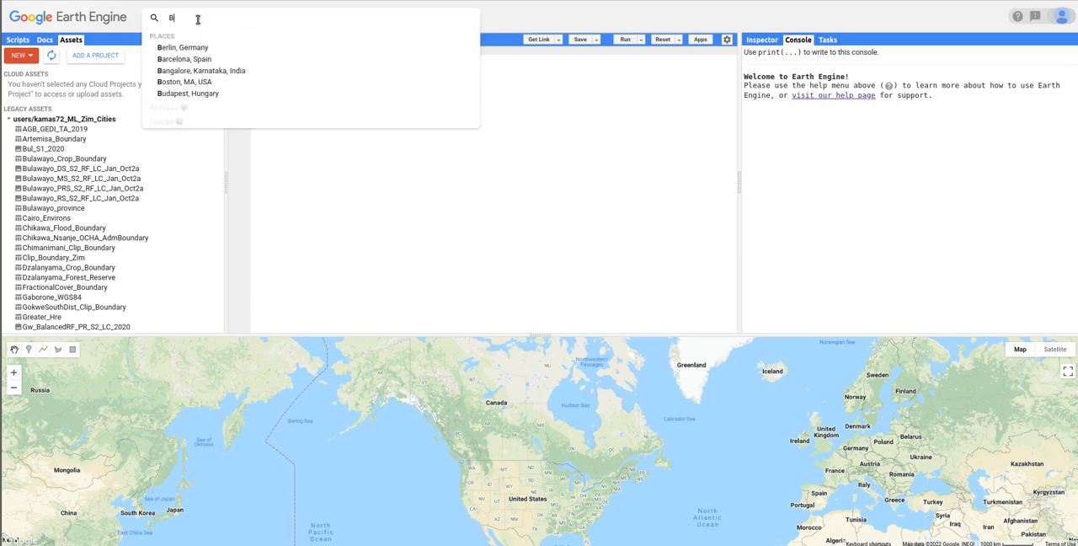
type("u")
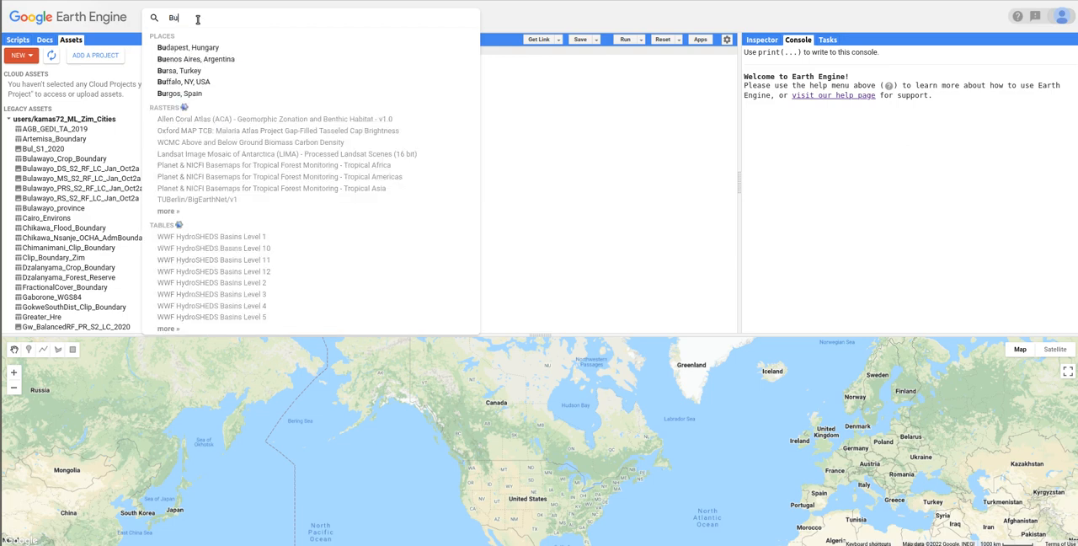
type("la")
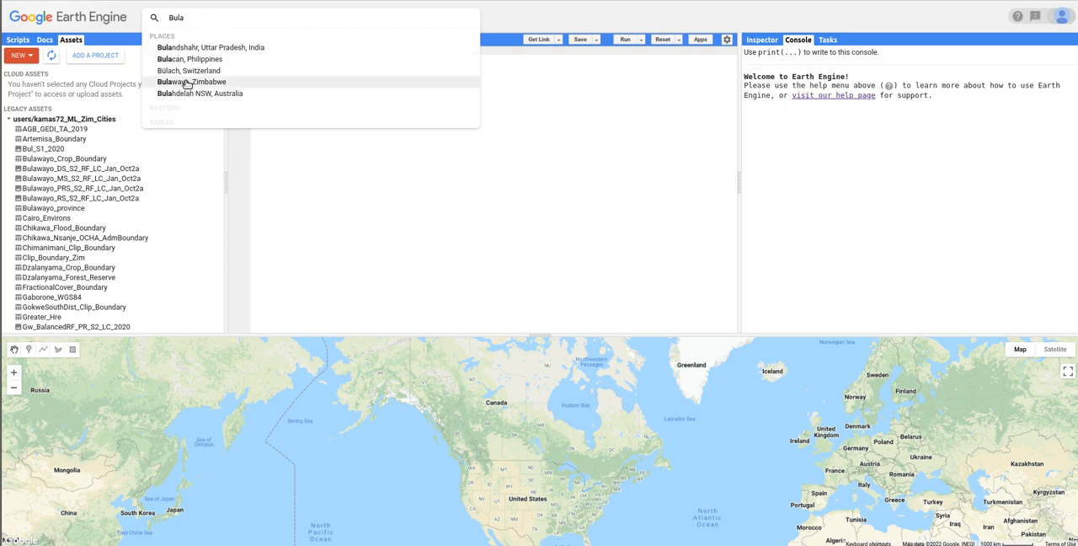
left_click(192, 81)
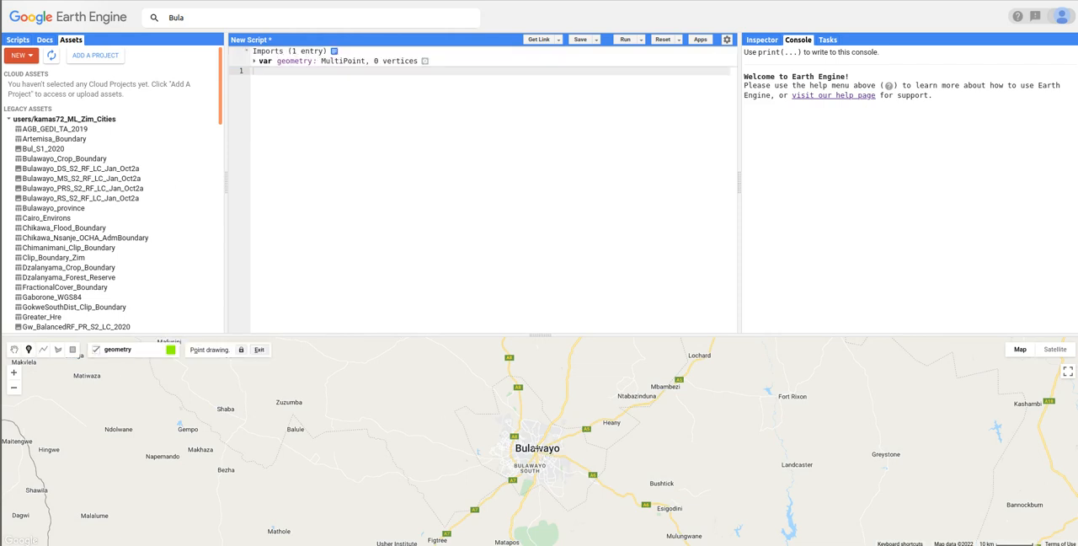
Place a geometry point on Bulawayo at about (28.59, -20.15)
left_click(537, 442)
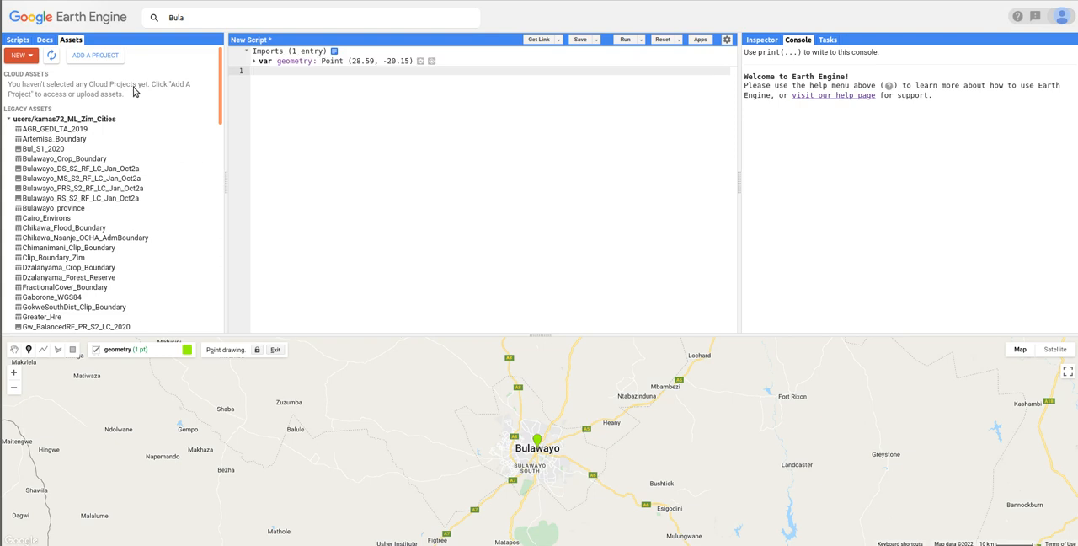
mouse_move(215, 91)
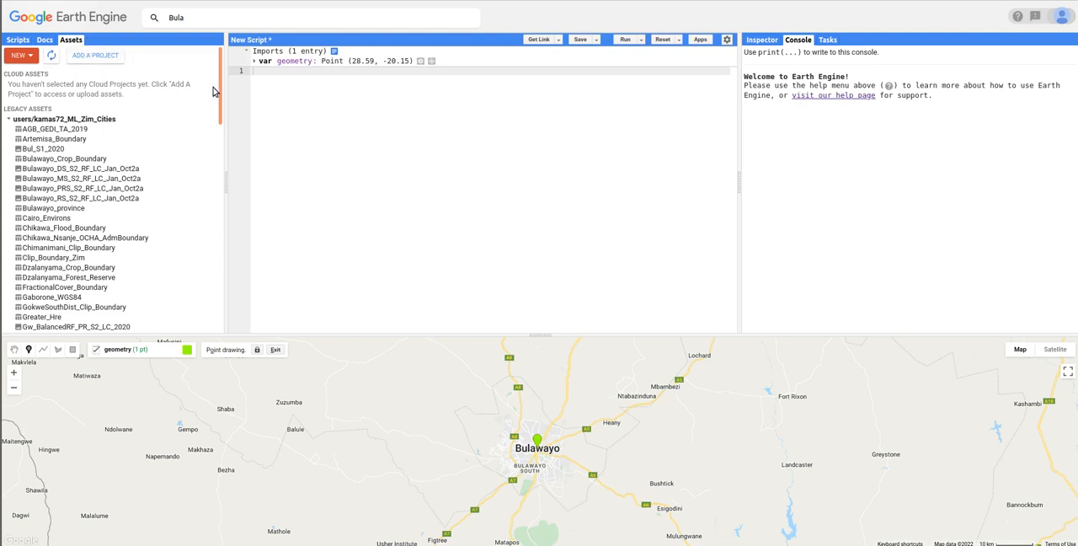
mouse_move(219, 93)
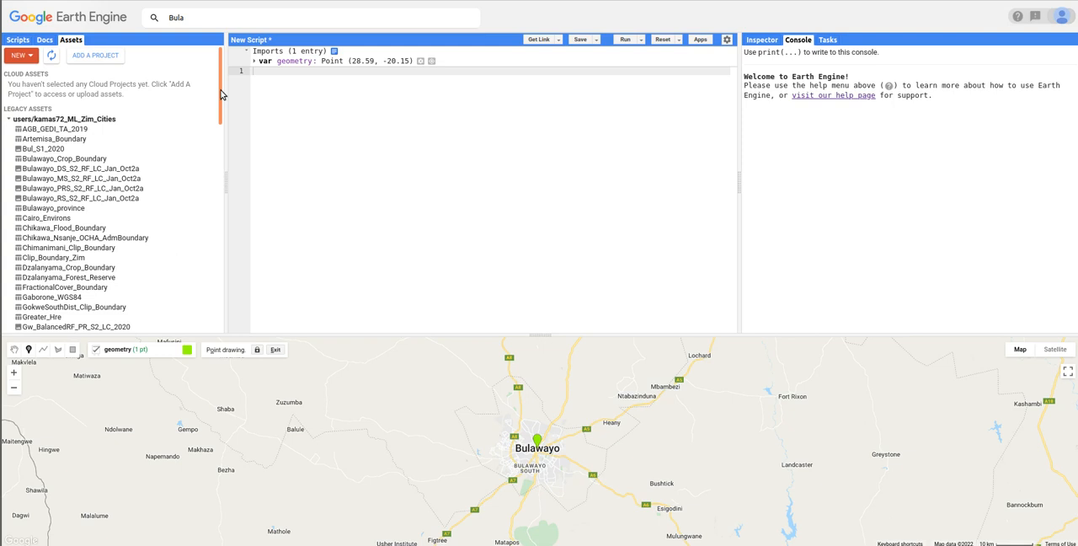
mouse_move(64, 158)
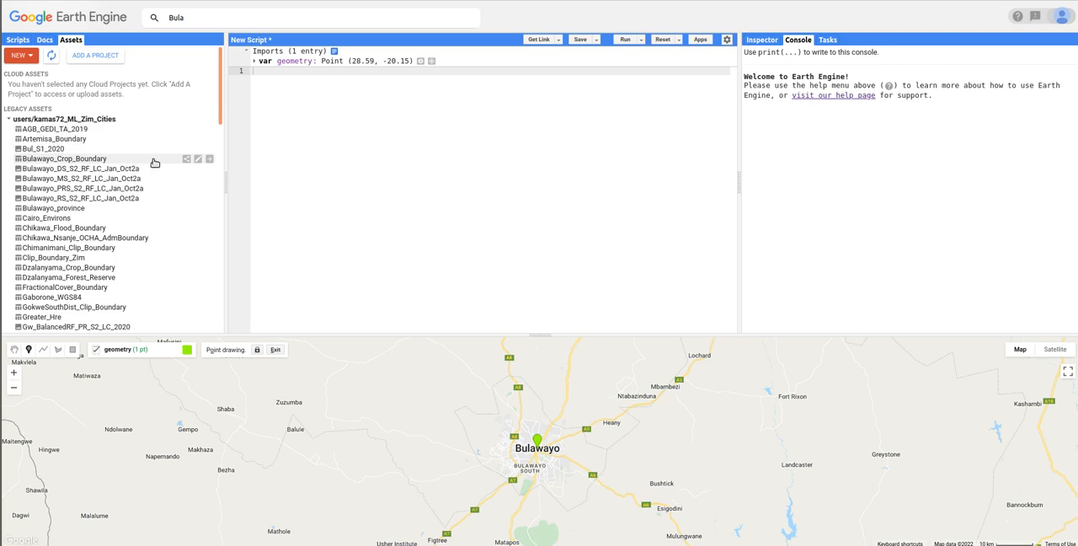
mouse_move(175, 163)
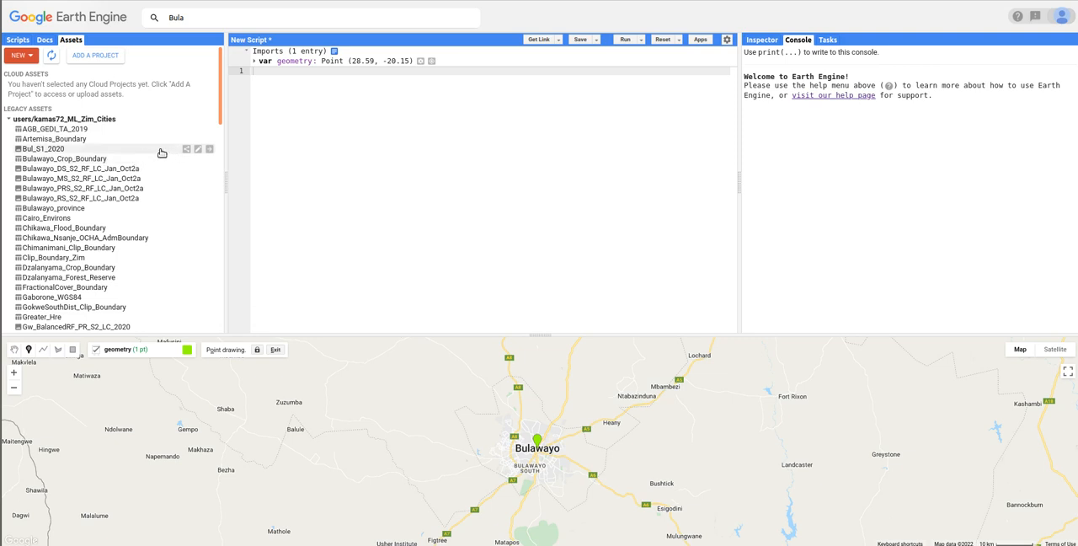
Bring the Bulawayo_Crop_Boundary table into the script's imports and rename it 'boundary'
left_click(19, 54)
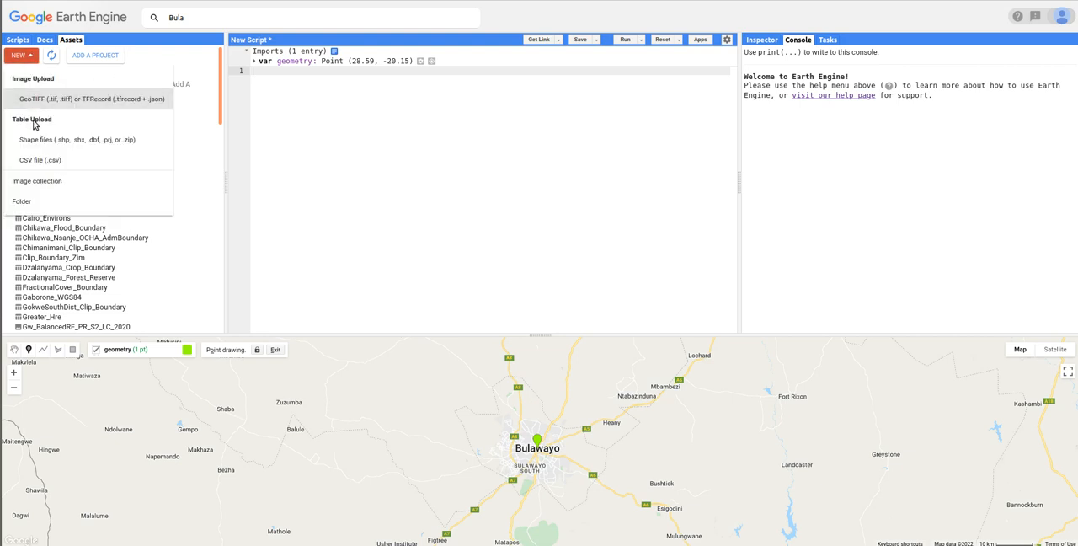
mouse_move(78, 138)
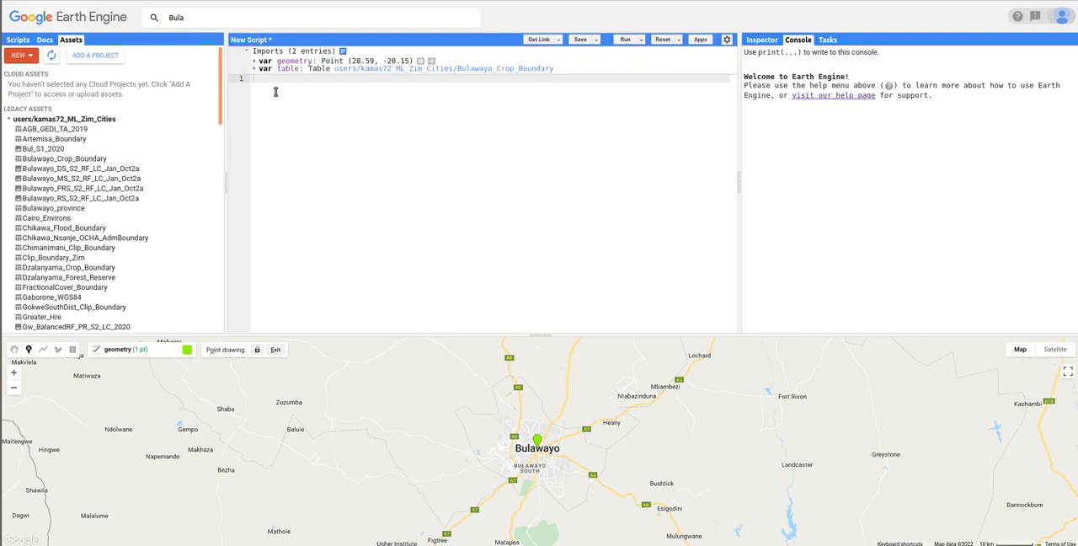
double_click(286, 68)
type("boundary")
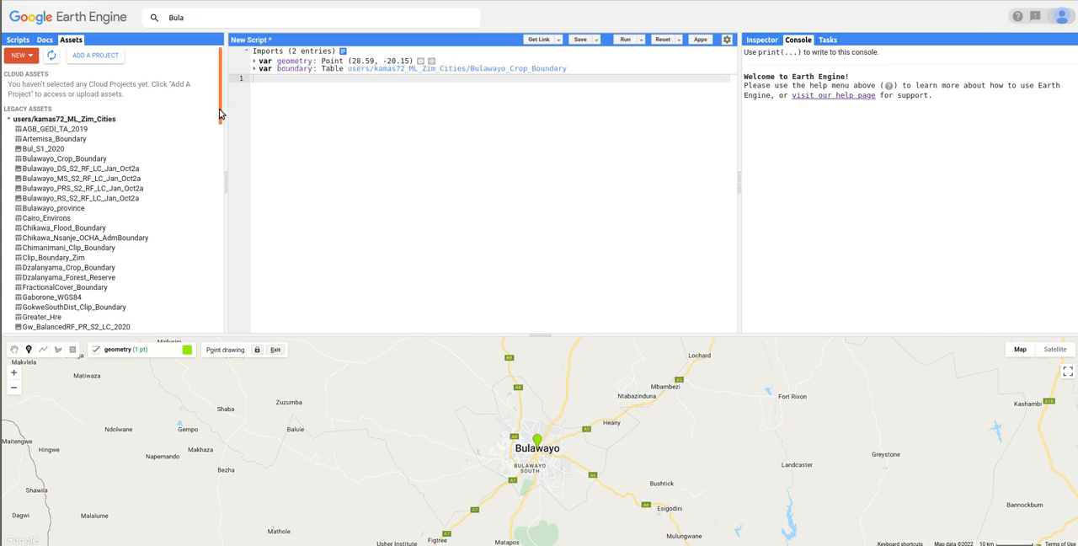
Add the TA_2020_Bul_Dec_GEE table from Assets as the third import named 'training_areas'
scroll("down", 3)
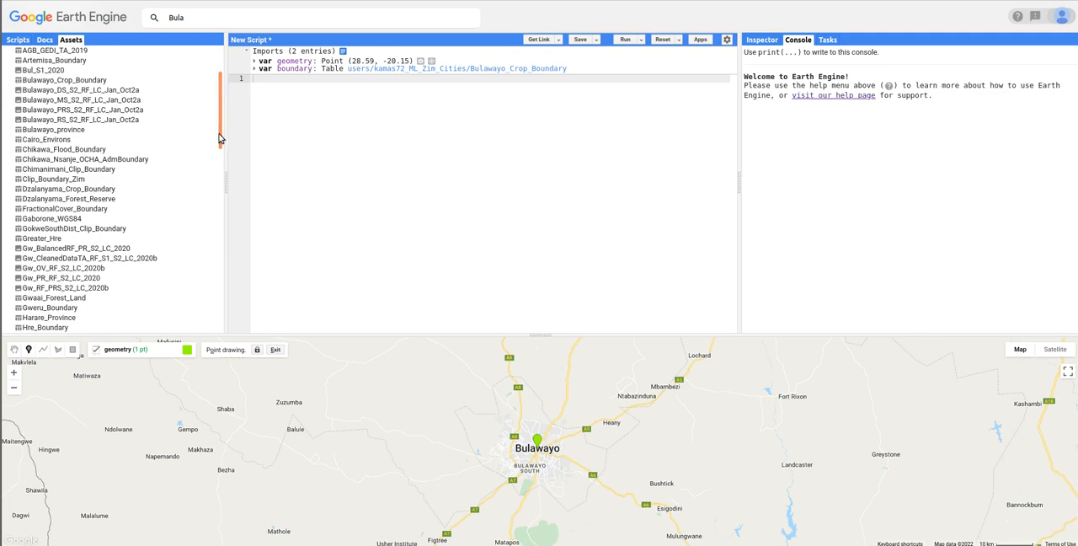
scroll("down", 3)
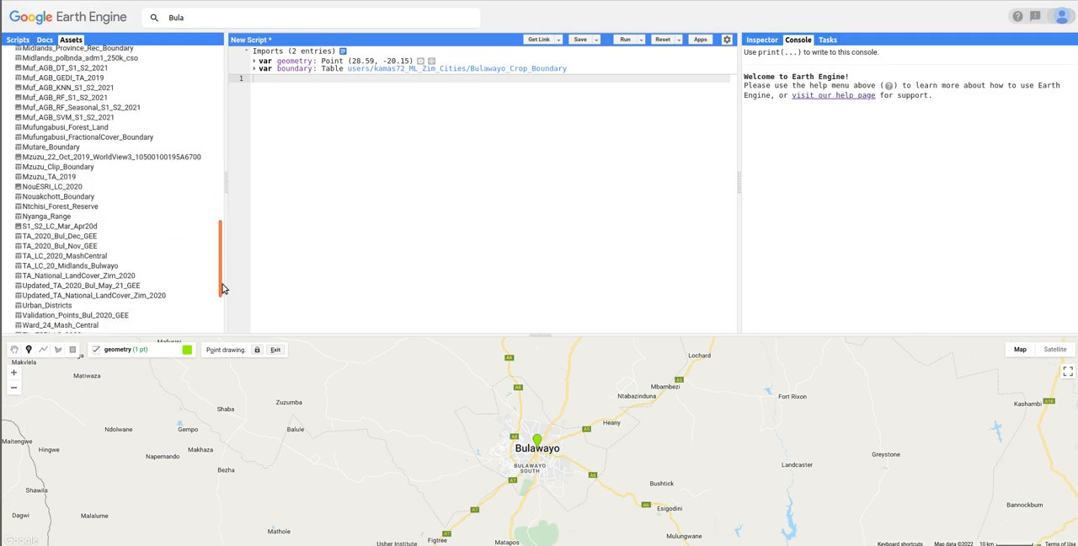
scroll("down", 3)
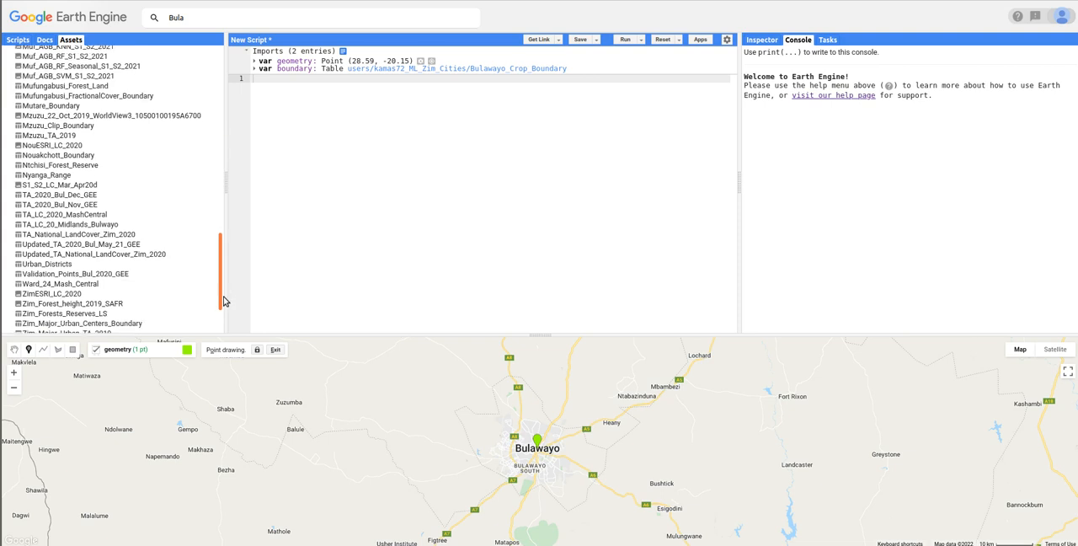
scroll("down", 3)
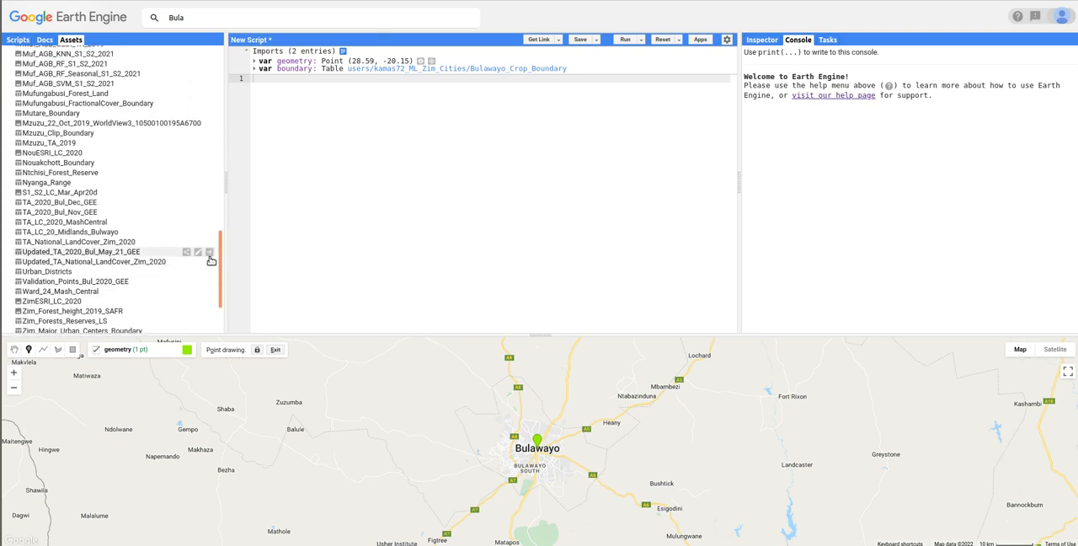
mouse_move(216, 279)
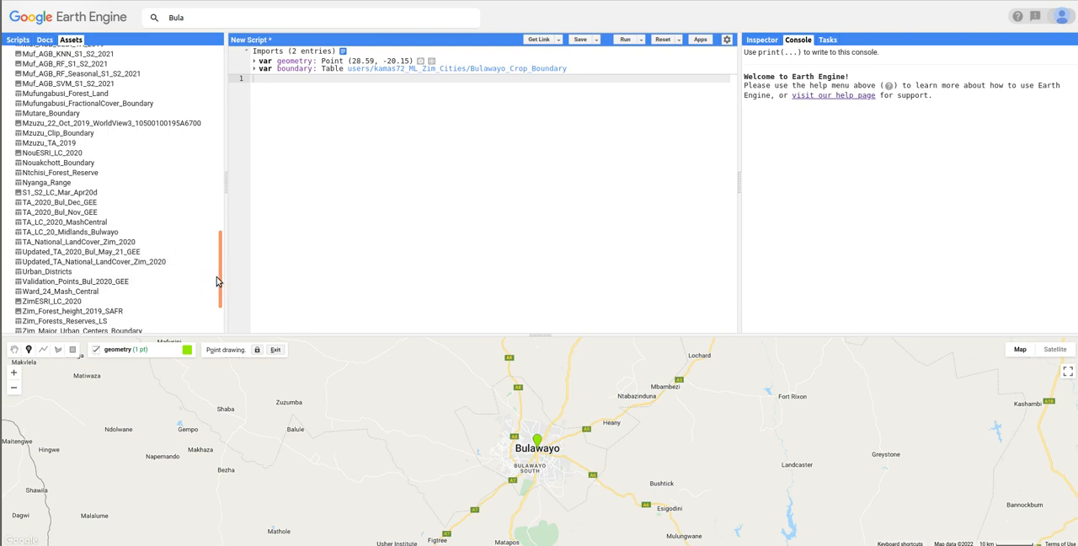
mouse_move(59, 213)
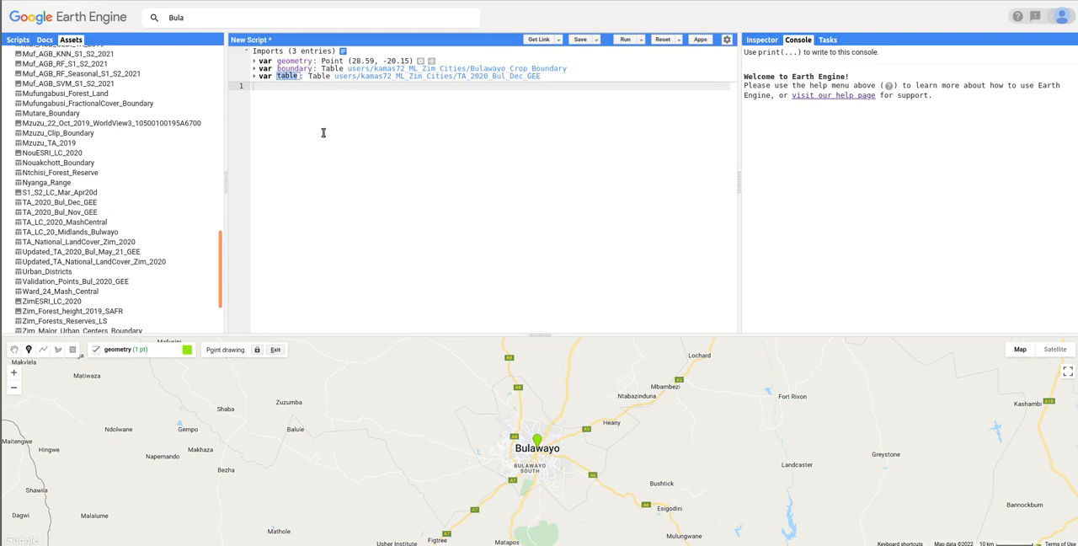
type("training_areas")
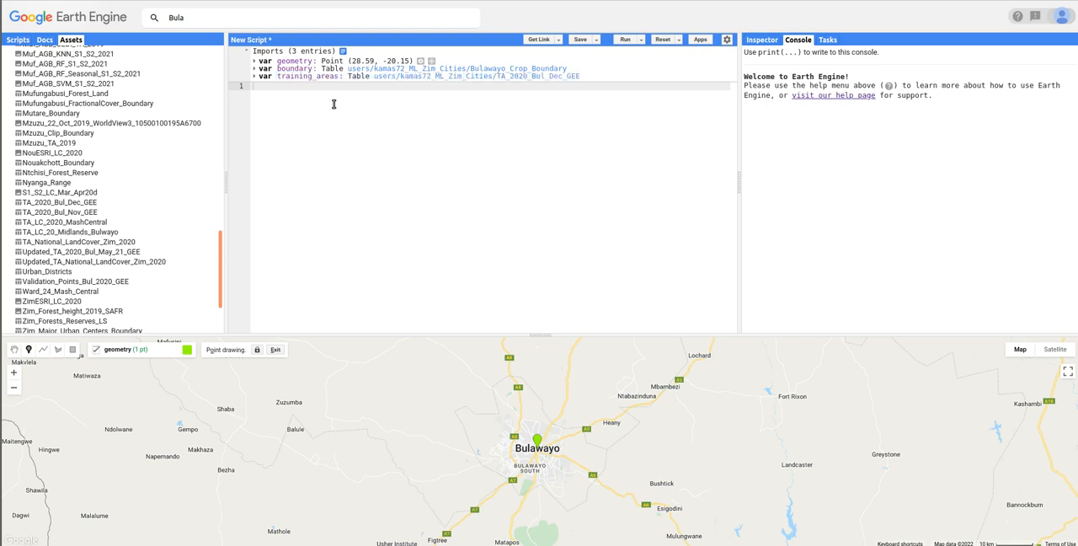
mouse_move(337, 283)
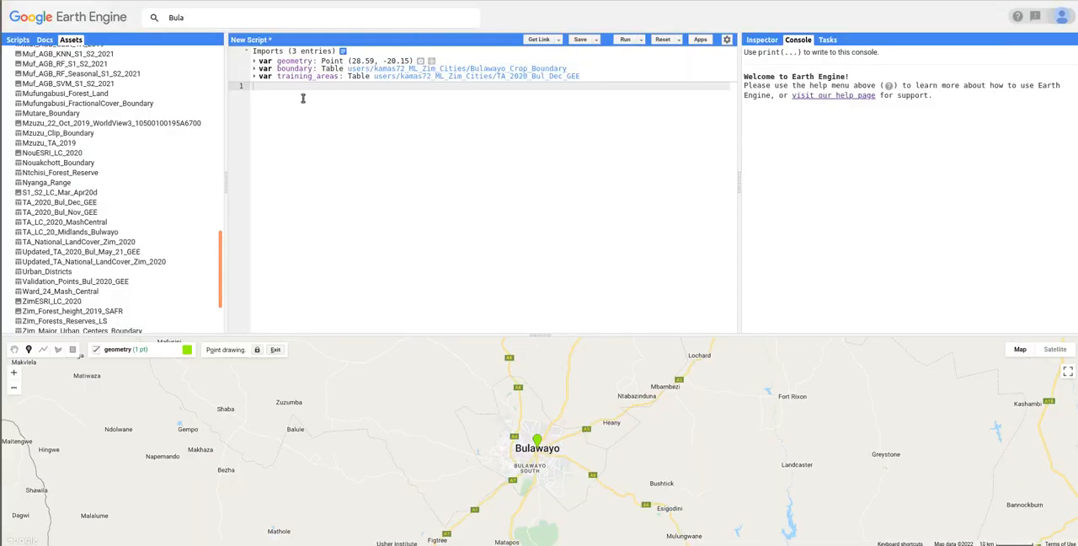
Paste the maskS2clouds function, filtered S2 median composite, clip to boundary and Map.addLayer calls
scroll("down", 3)
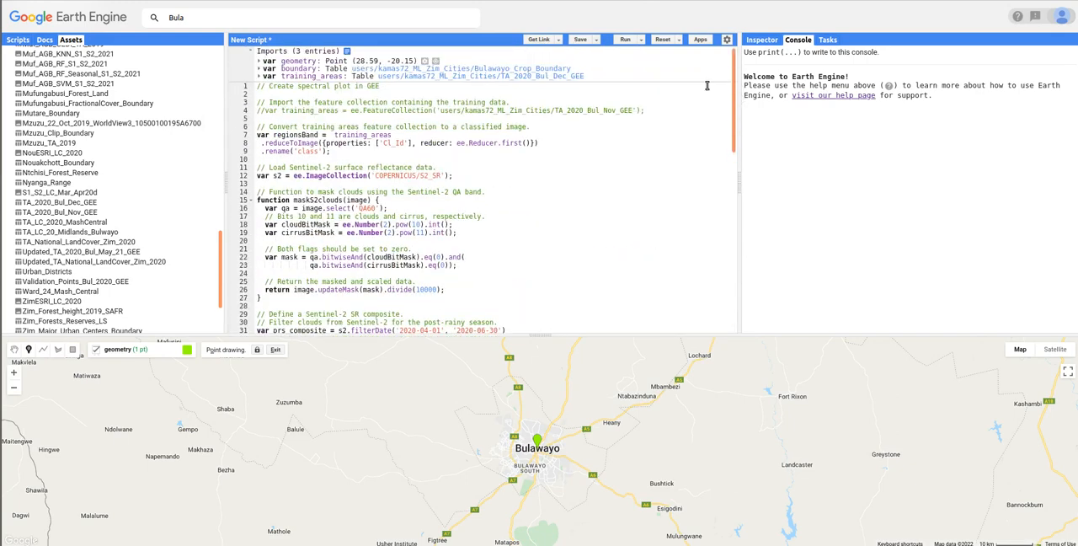
left_click(577, 111)
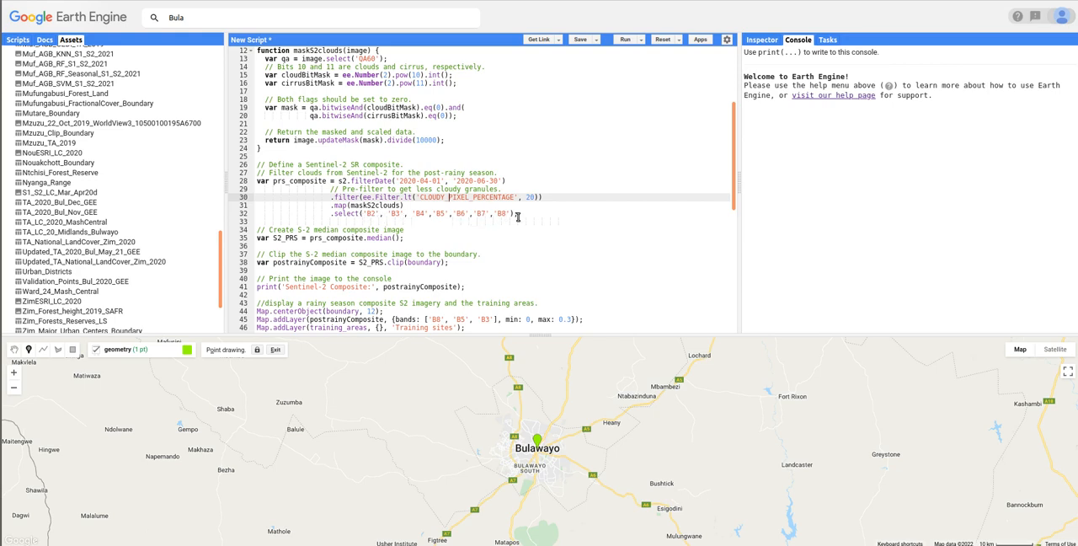
Write the ui.Chart.image.byClass spectral chart over B2–B8 with print(chart) and review the block
scroll("down", 3)
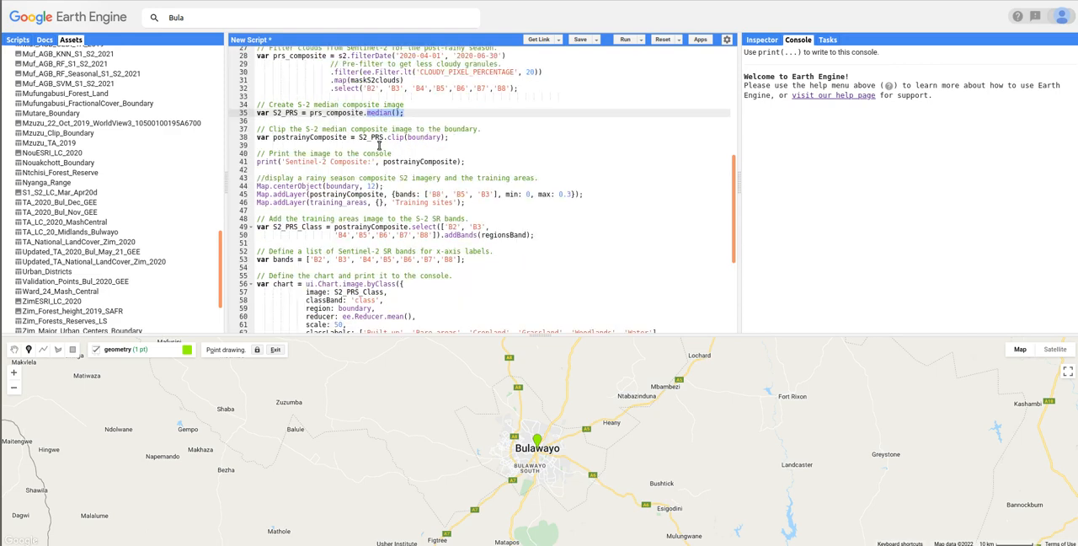
scroll("down", 3)
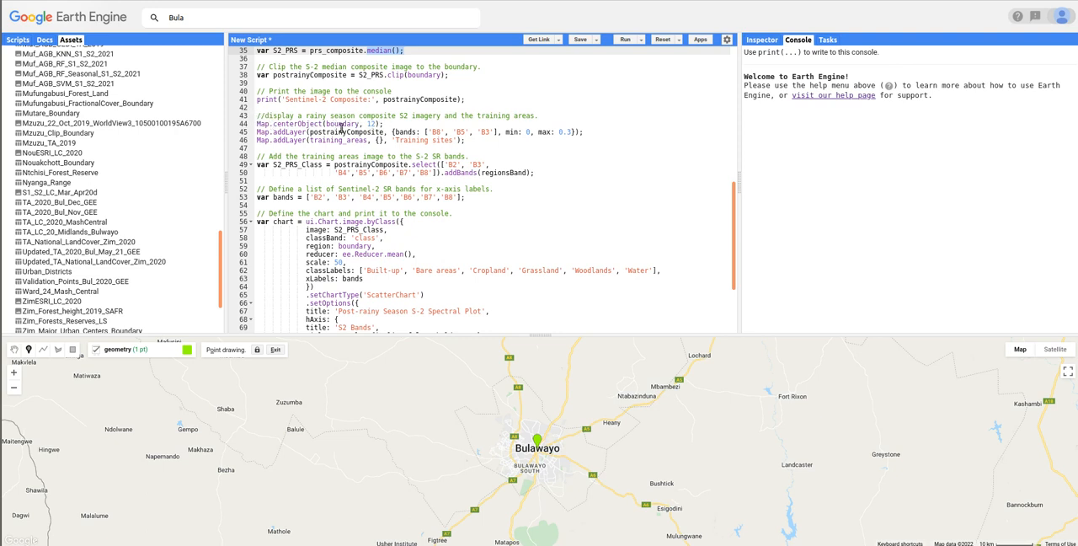
scroll("down", 3)
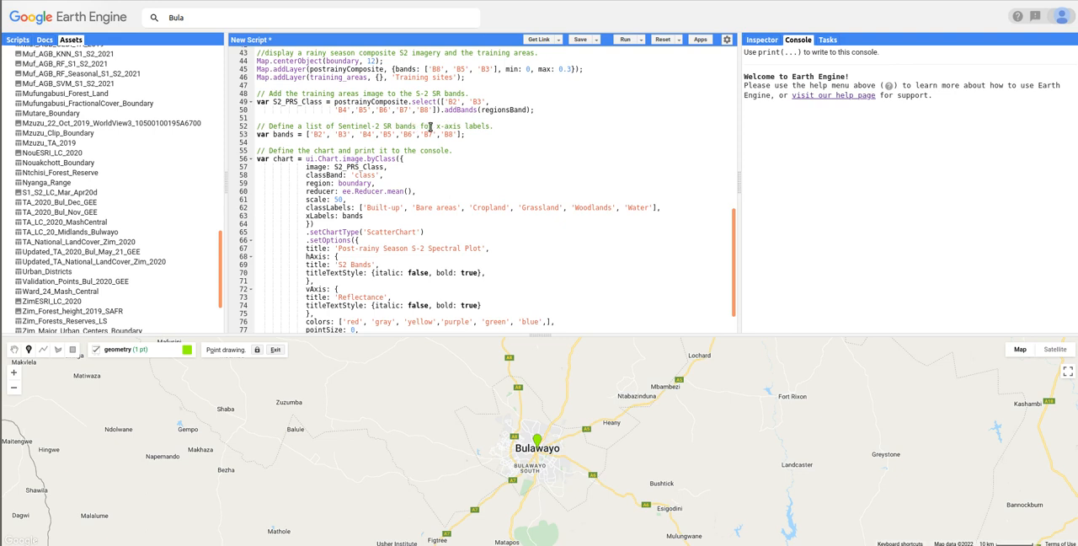
scroll("down", 3)
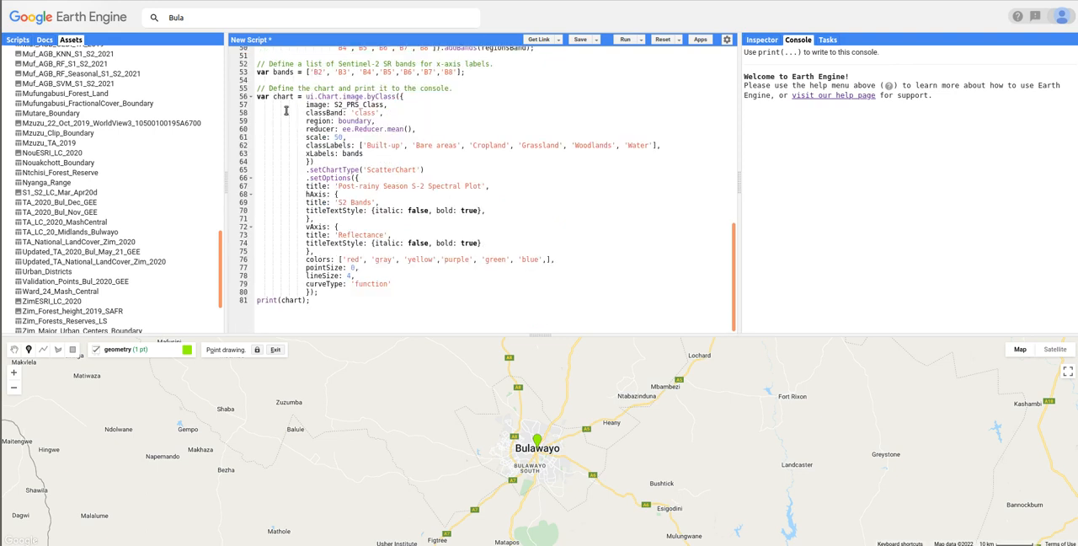
left_click_drag(256, 88, 310, 300)
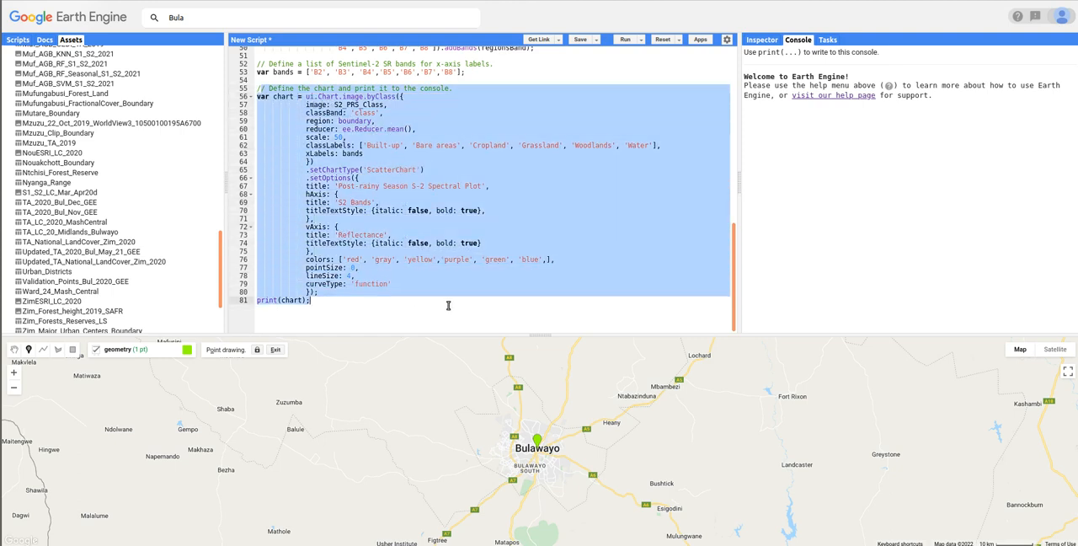
scroll("up", 3)
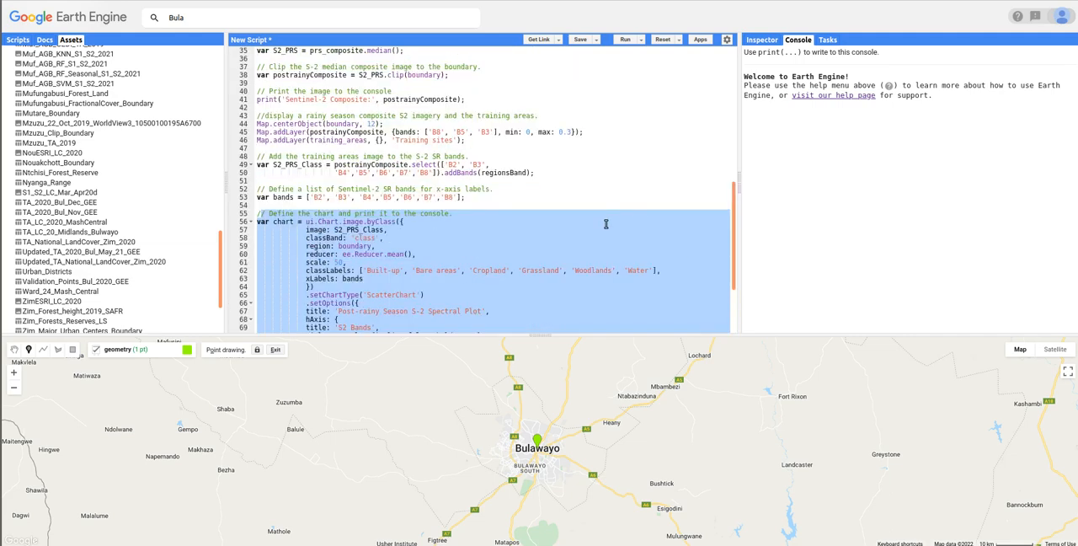
scroll("up", 3)
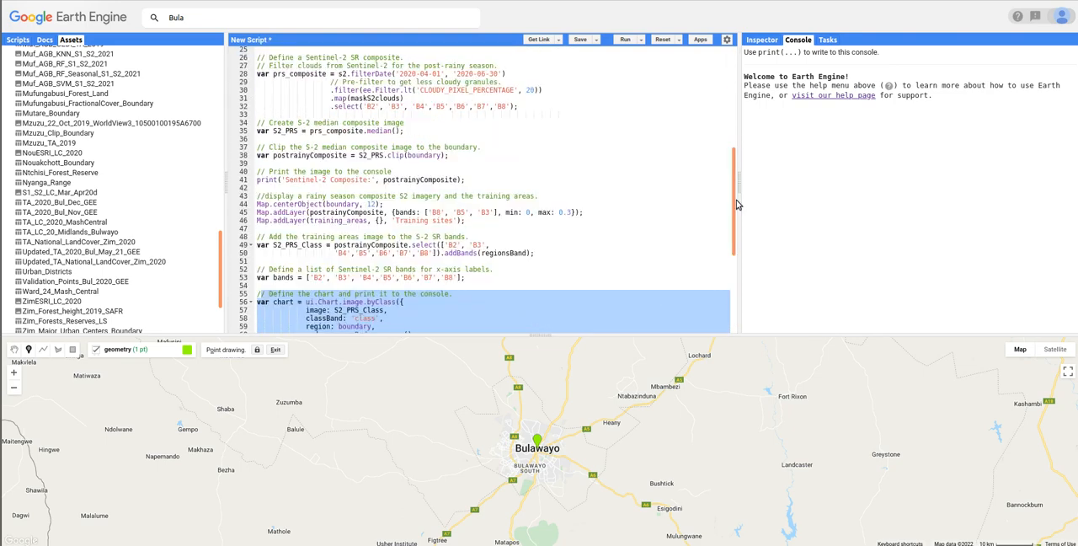
Run the script to show the Sentinel-2 composite over Bulawayo and the spectral plot in the console
left_click(625, 40)
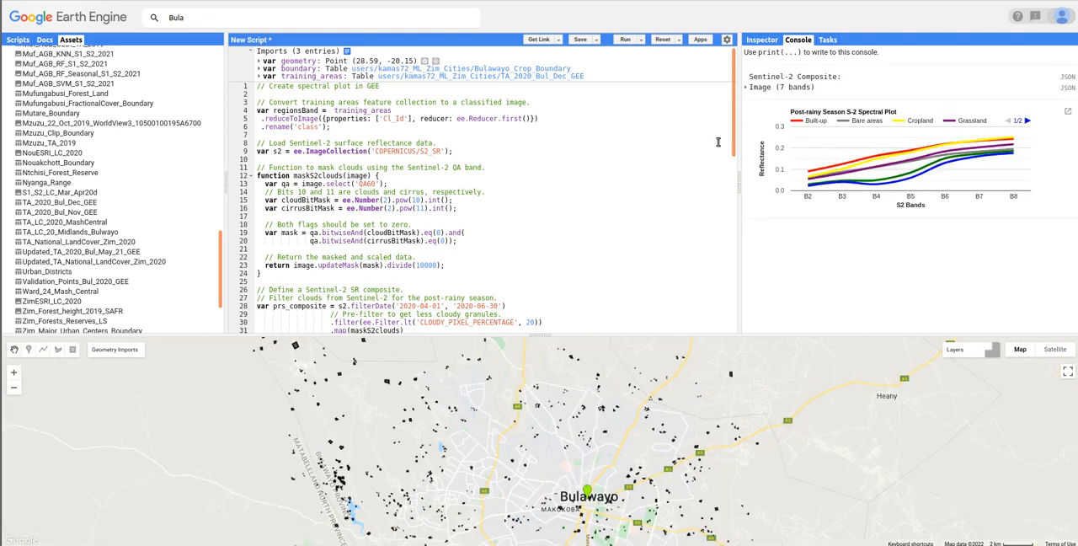
mouse_move(1028, 180)
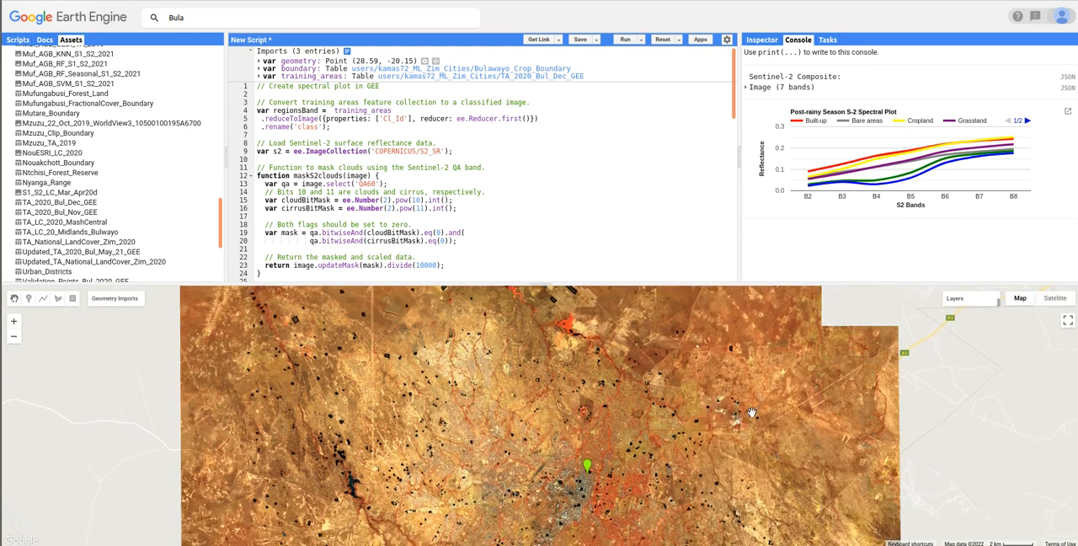
mouse_move(738, 414)
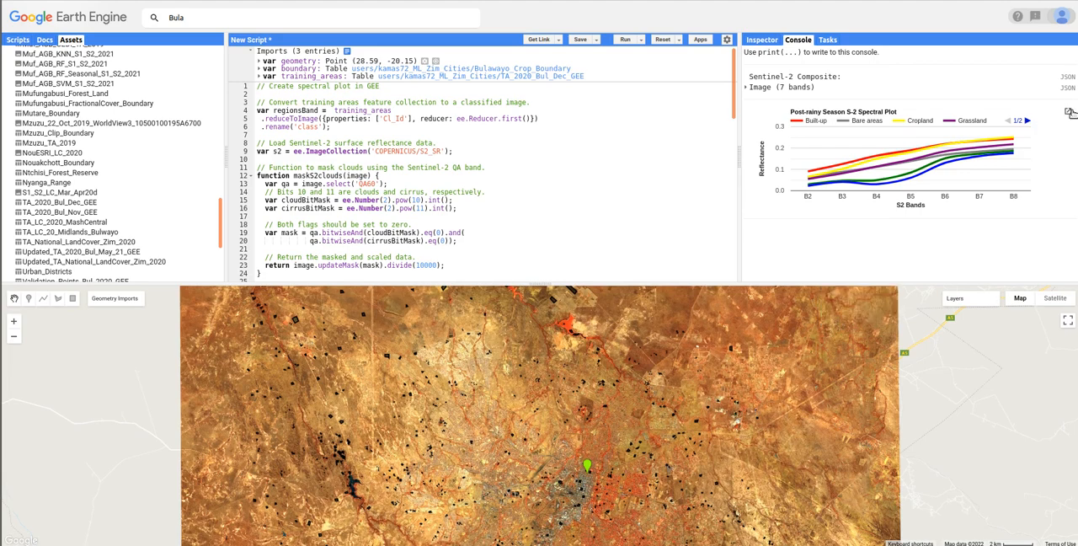
left_click(1070, 111)
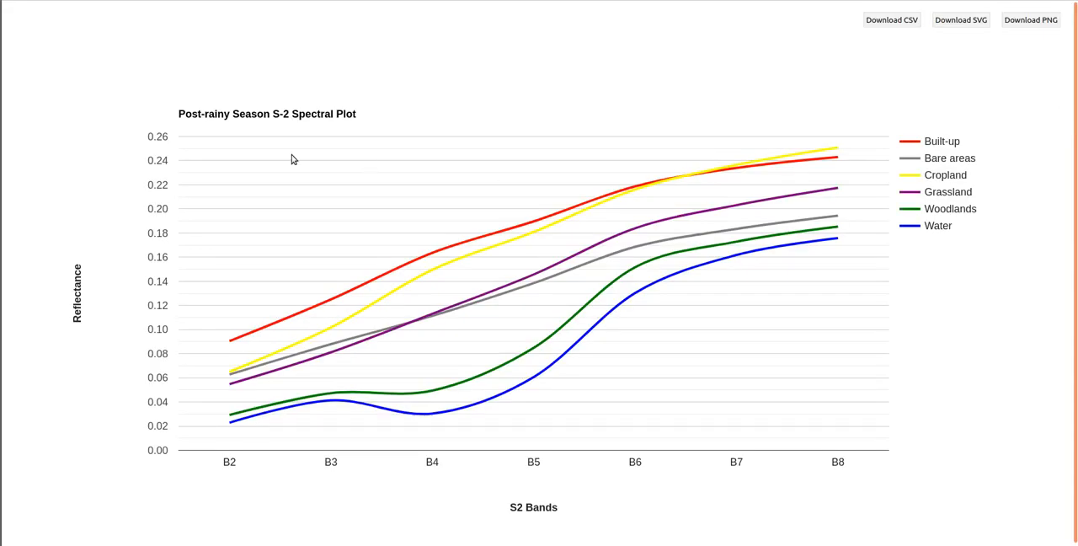
mouse_move(340, 111)
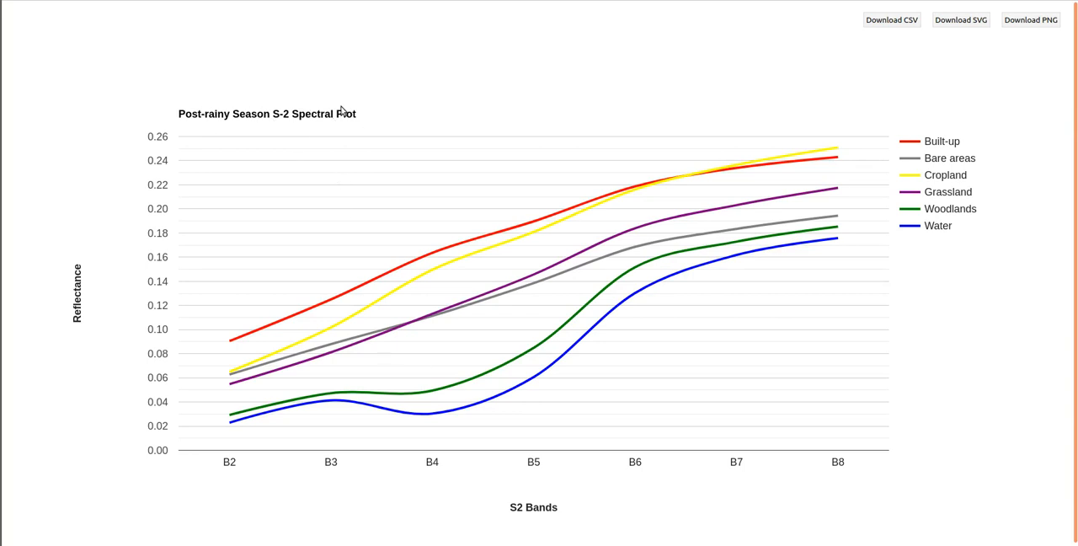
mouse_move(565, 290)
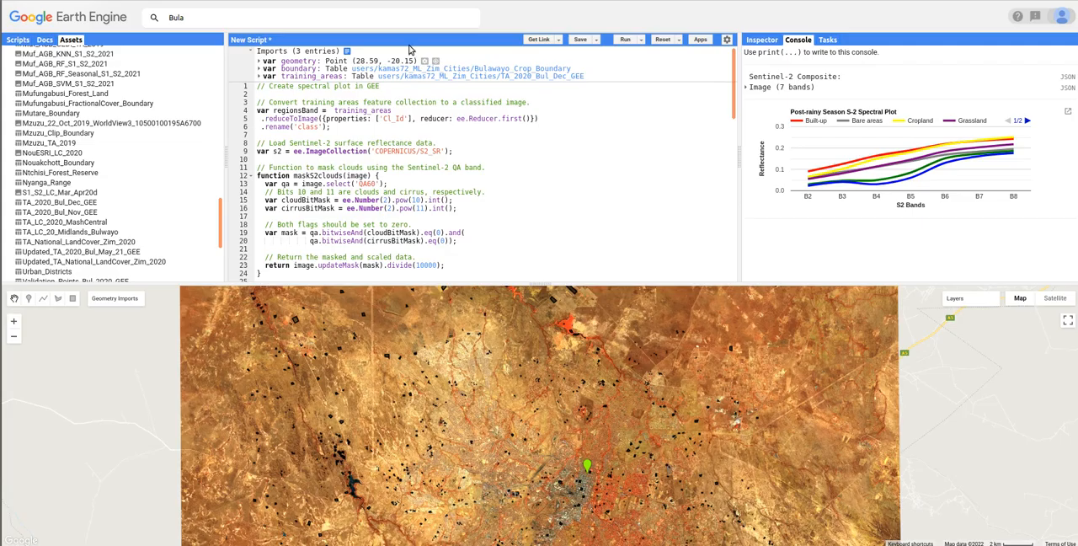
mouse_move(597, 44)
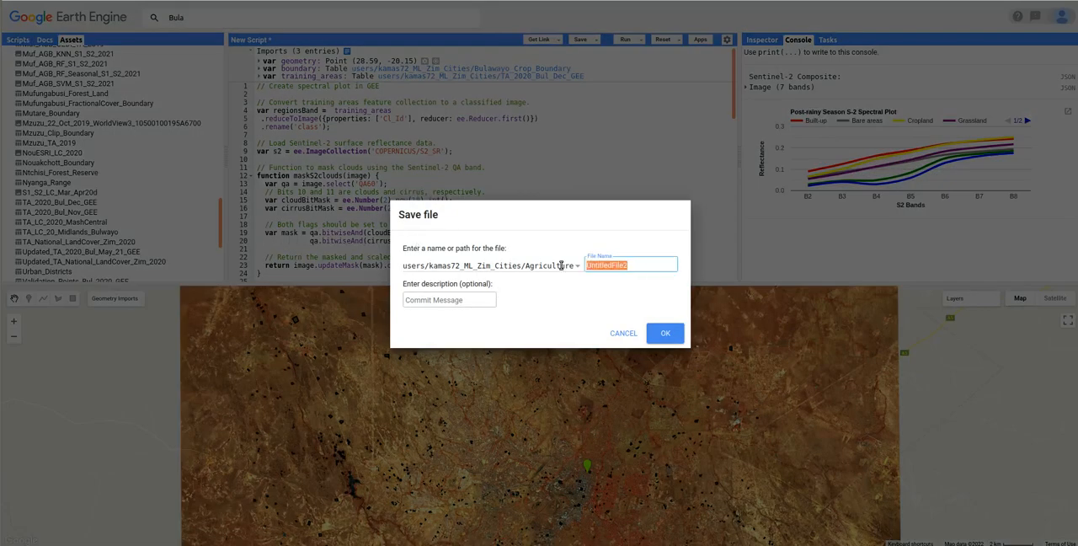
Save the script as 'Spectral_Plots_Bulawayo' in the Agriculture repository
type("Sp")
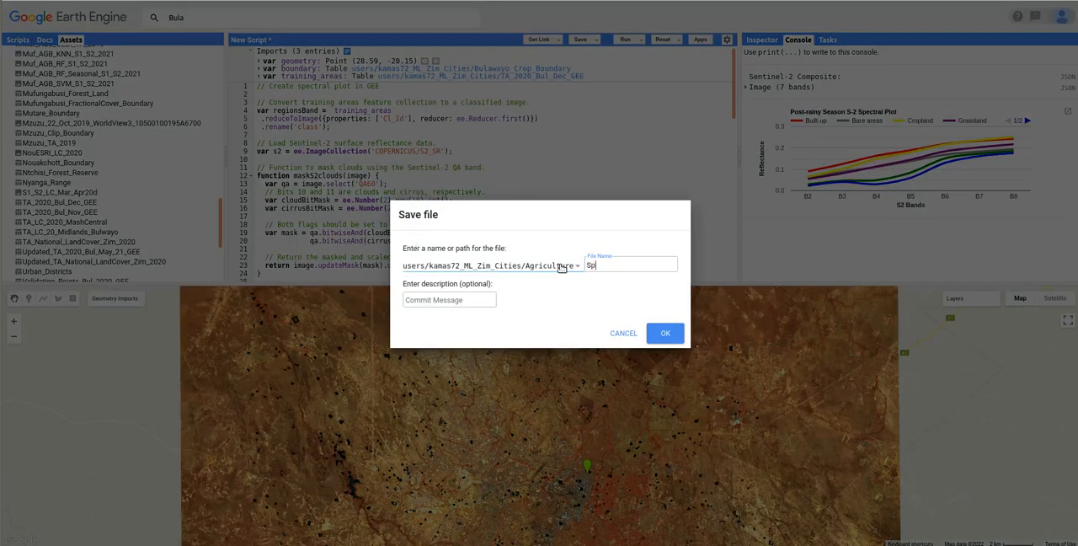
type("ectral")
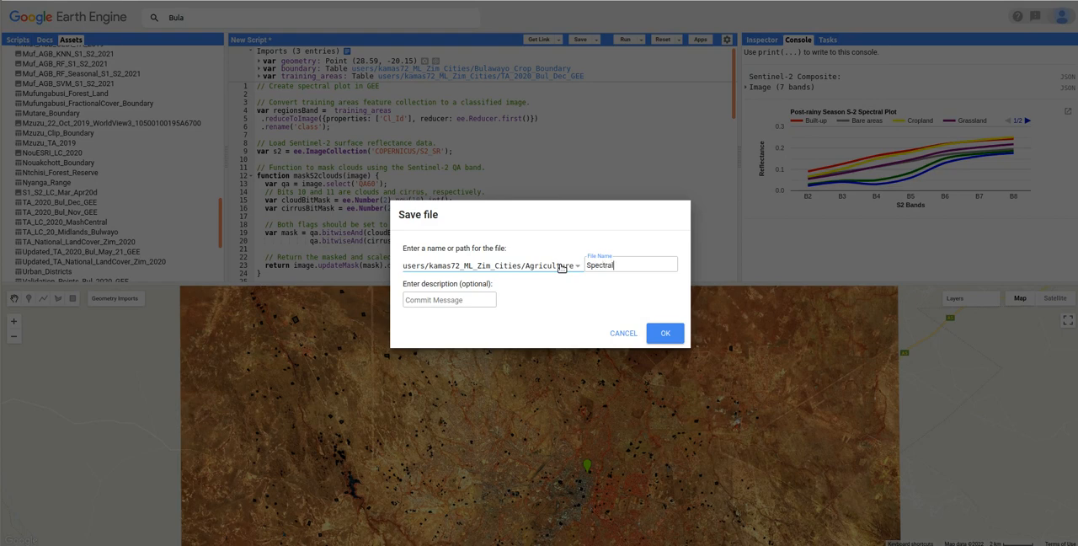
type("_Plo")
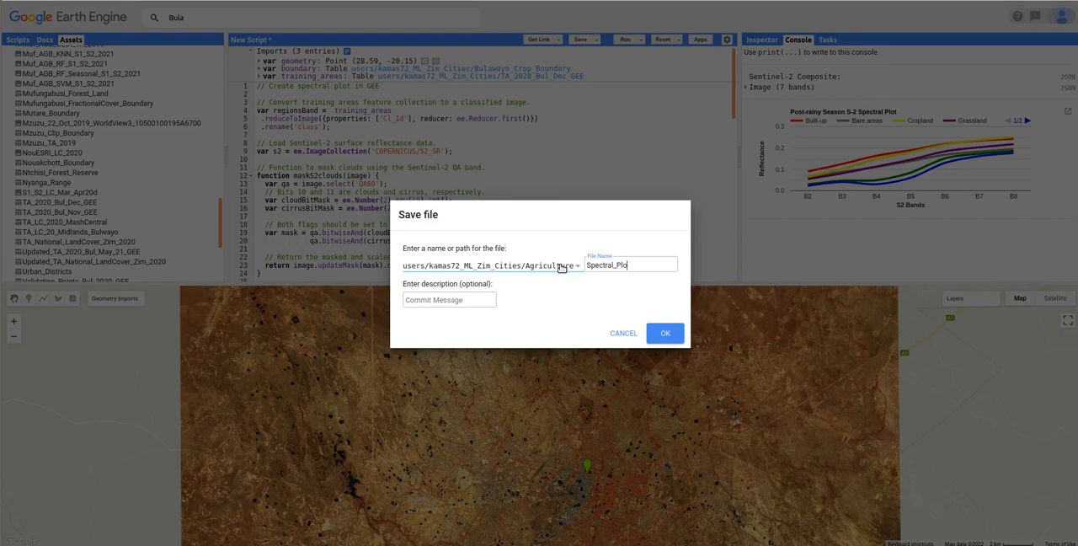
type("ts_")
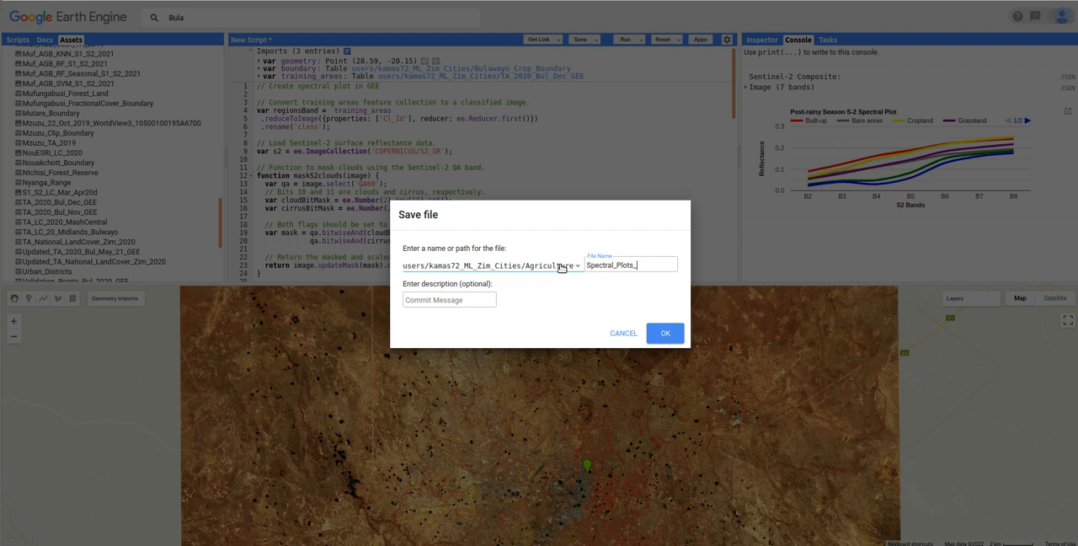
type("Bulawayo")
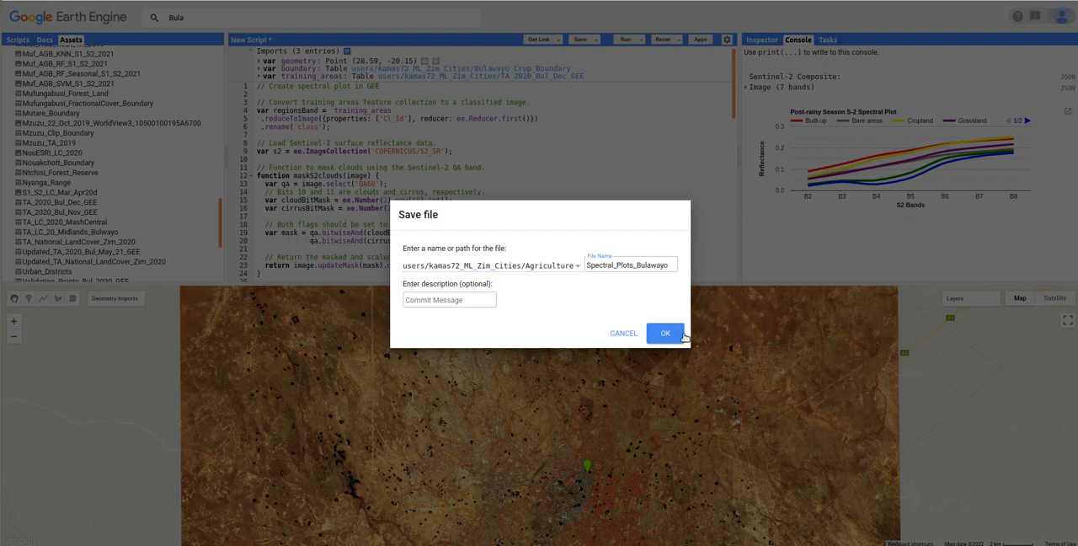
left_click(663, 333)
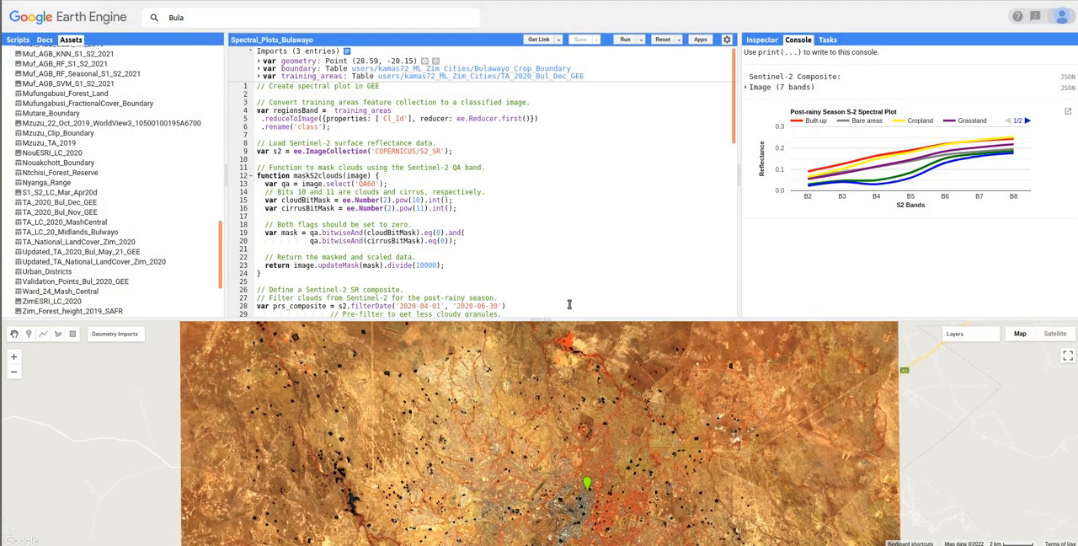
mouse_move(960, 468)
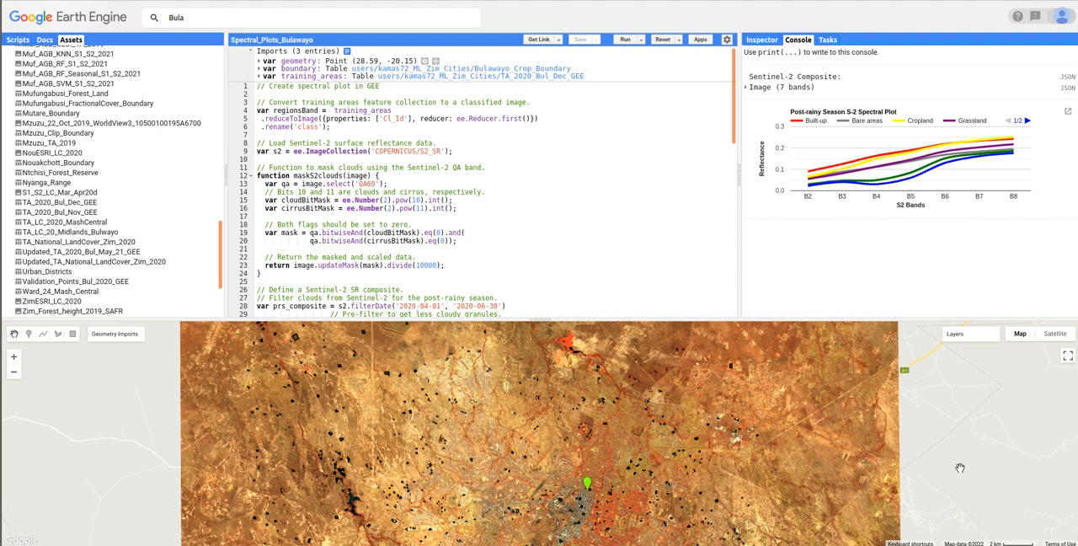
mouse_move(542, 323)
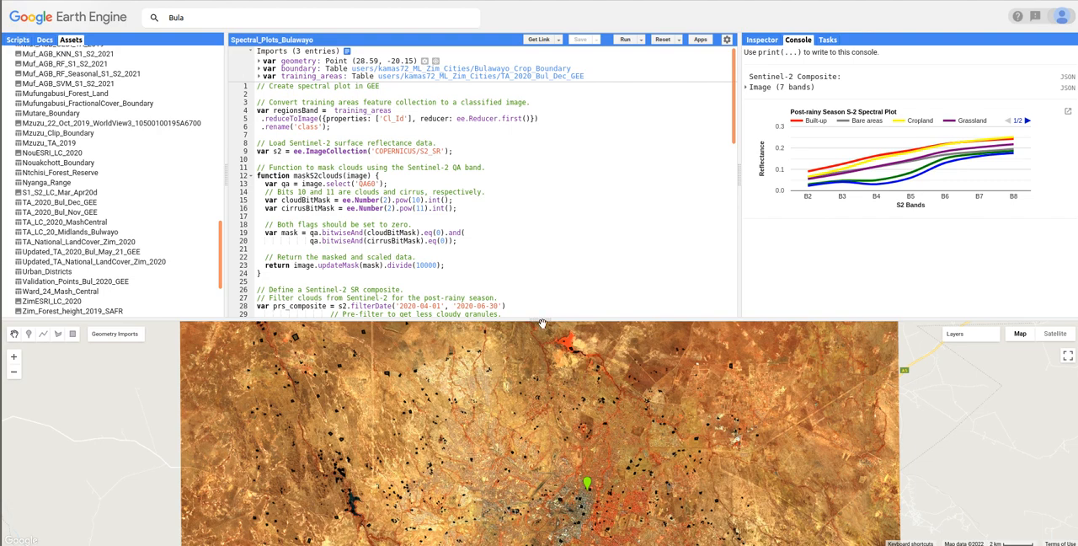
Drag the splitter so the code area gains a little height and the map shrinks
left_click_drag(542, 323, 543, 301)
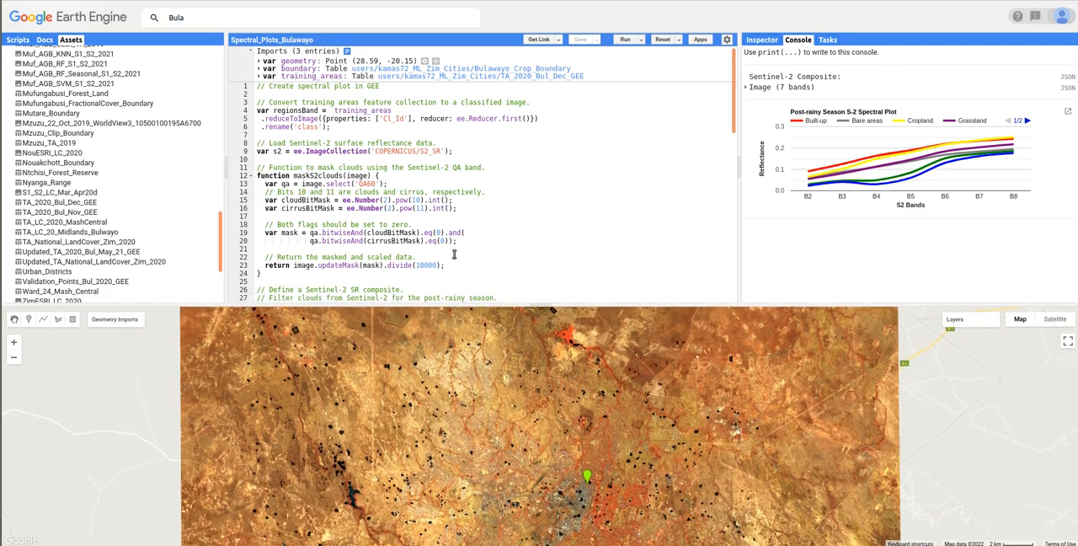
mouse_move(373, 398)
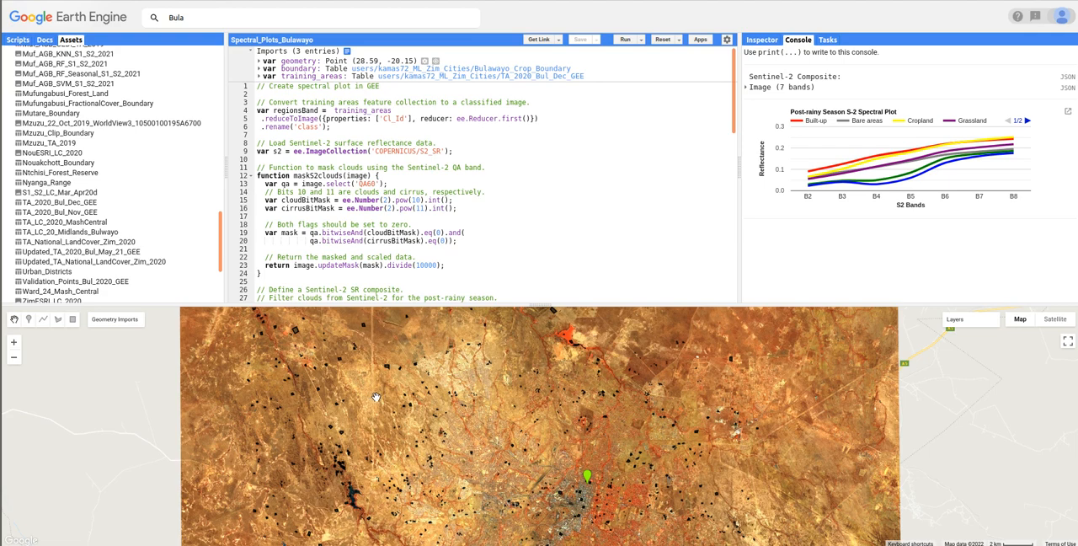
mouse_move(581, 416)
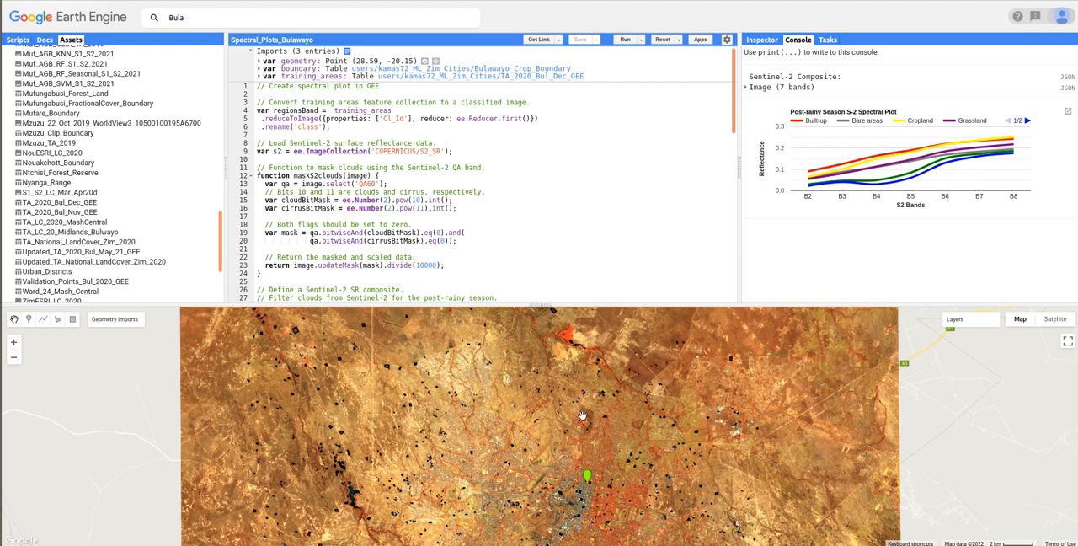
mouse_move(1001, 453)
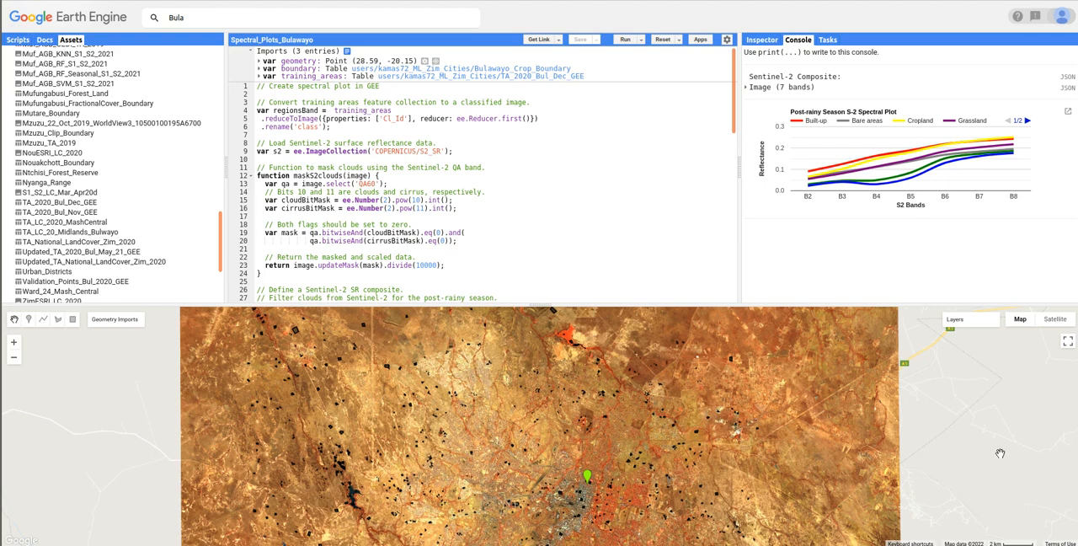
mouse_move(862, 468)
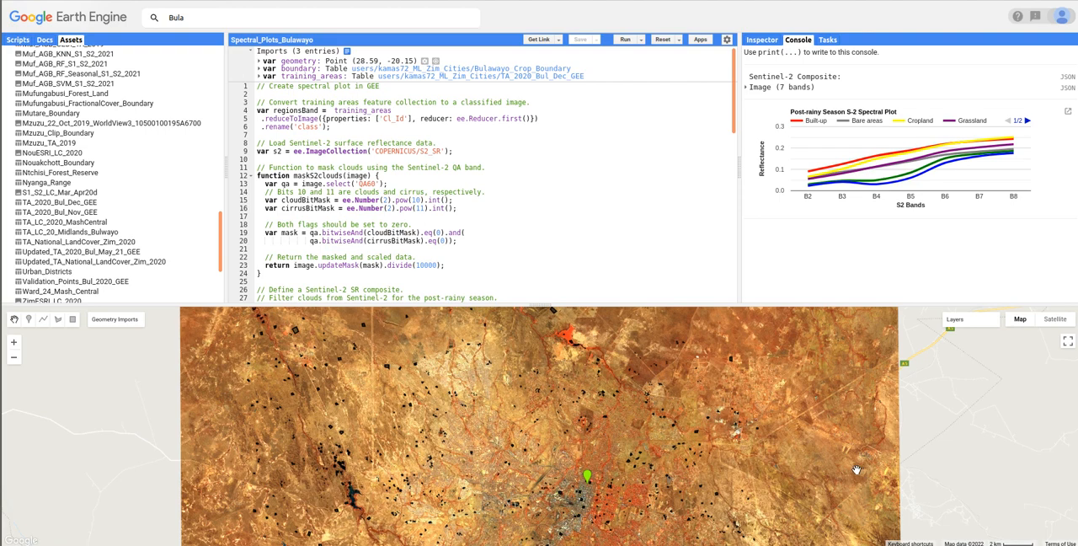
mouse_move(1048, 475)
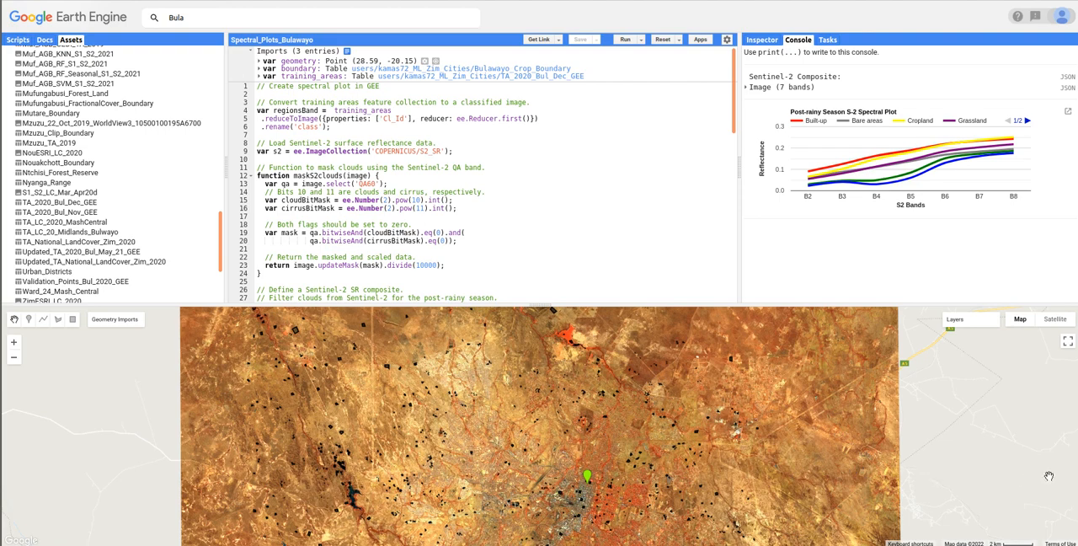